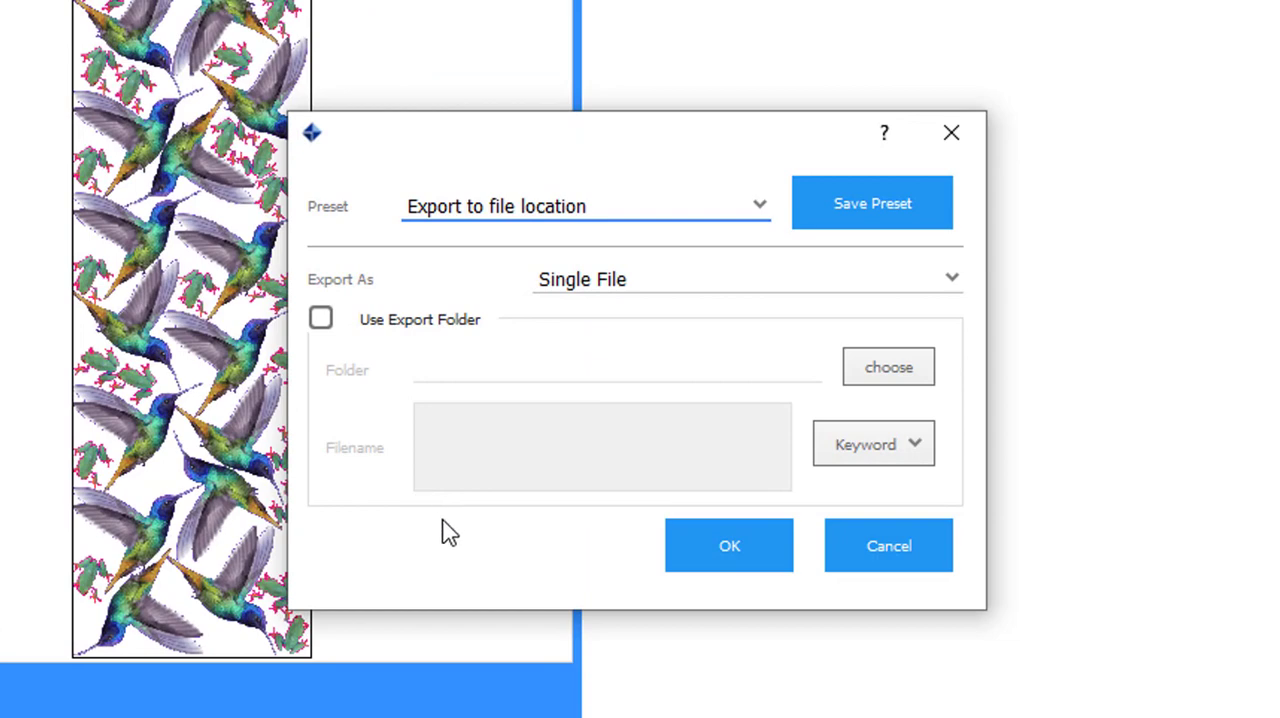
pyautogui.moveTo(451, 533)
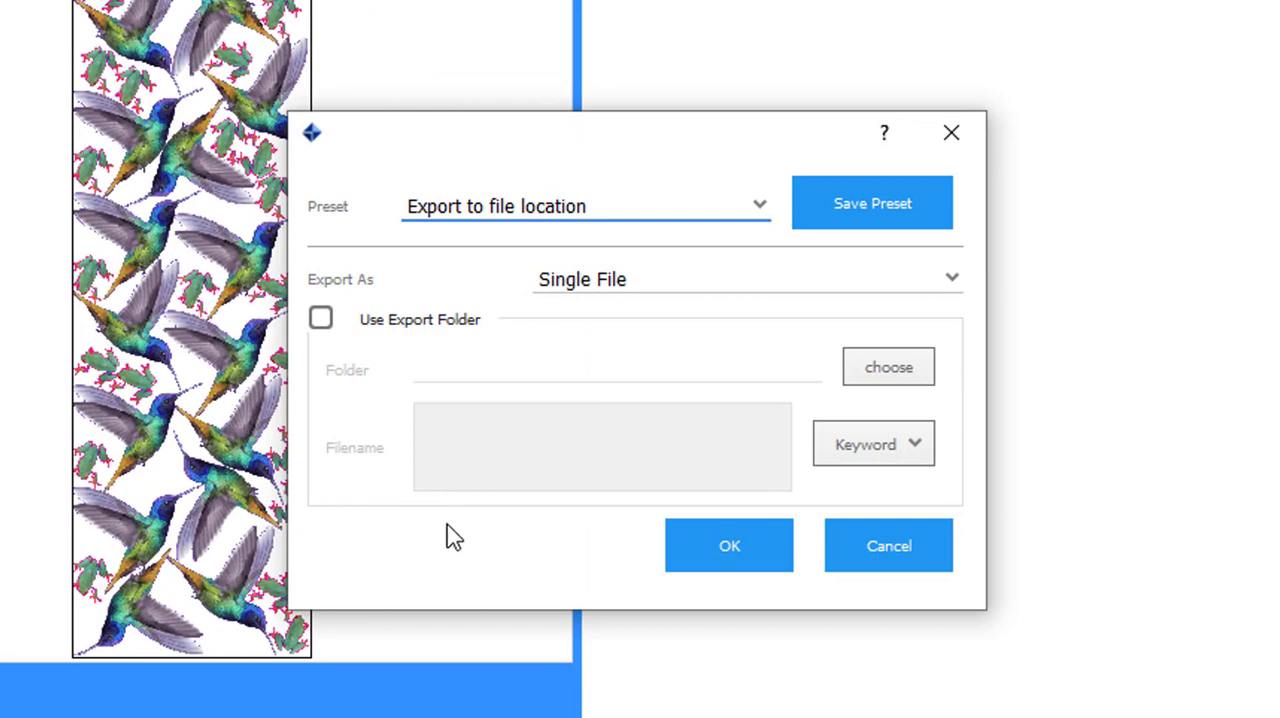
# Try the Export to file location preset, back out, then pick Printer 1 - Roll Cutter.
pyautogui.click(584, 206)
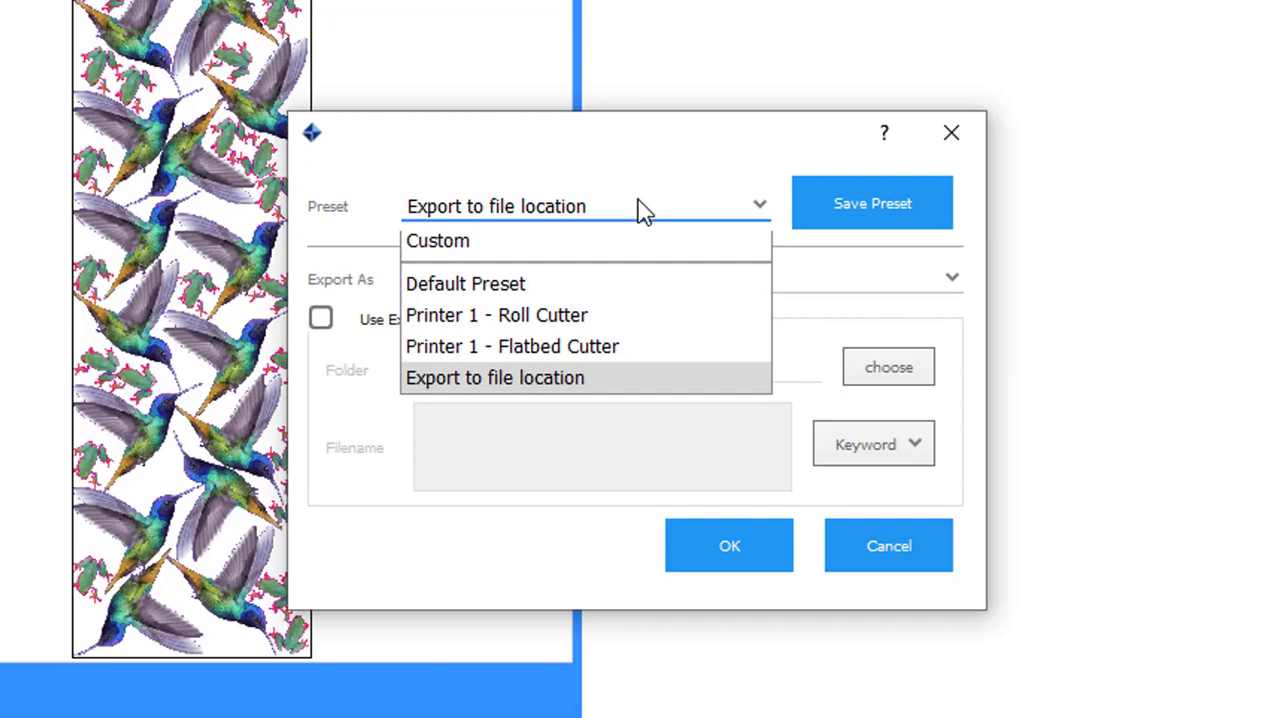
pyautogui.moveTo(582, 393)
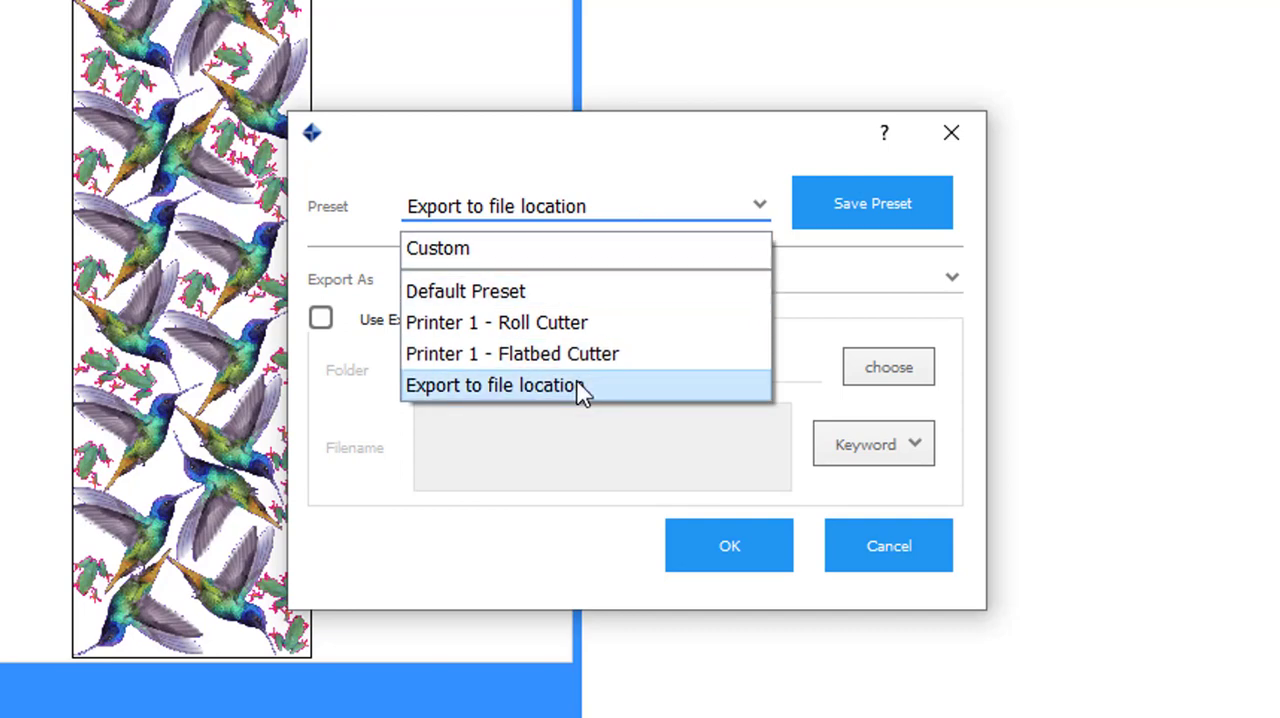
pyautogui.click(494, 385)
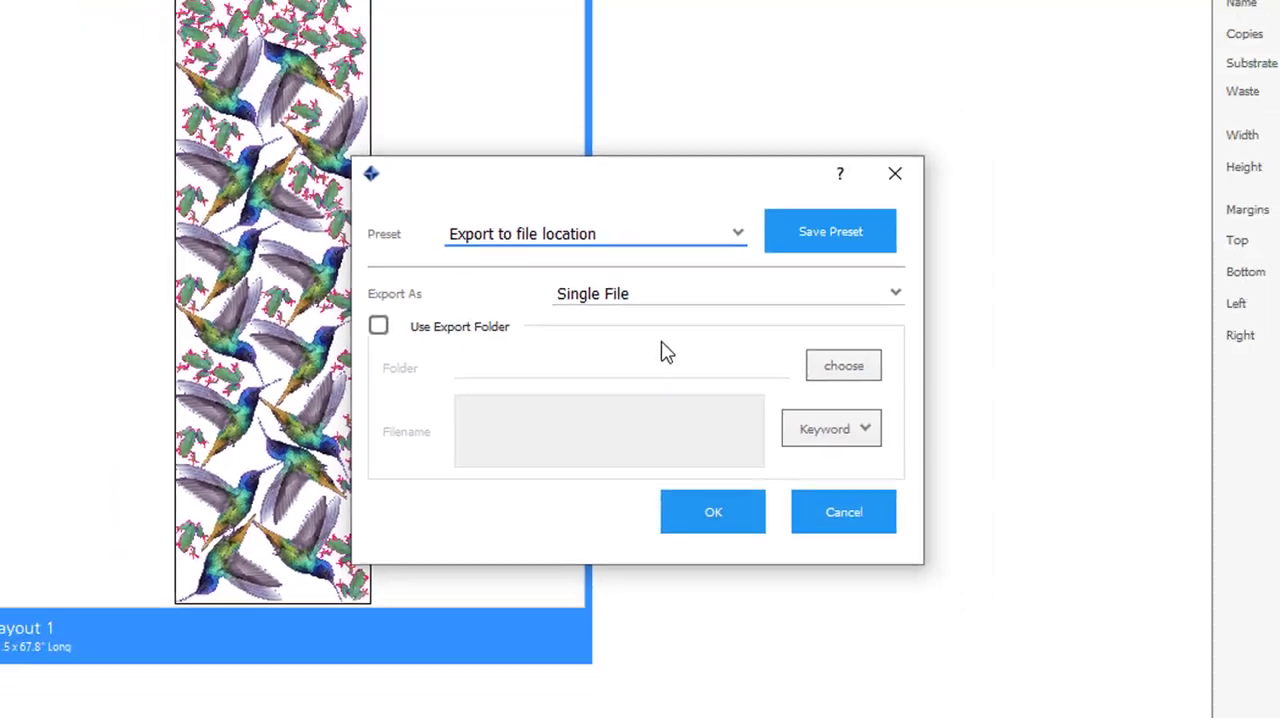
pyautogui.click(842, 365)
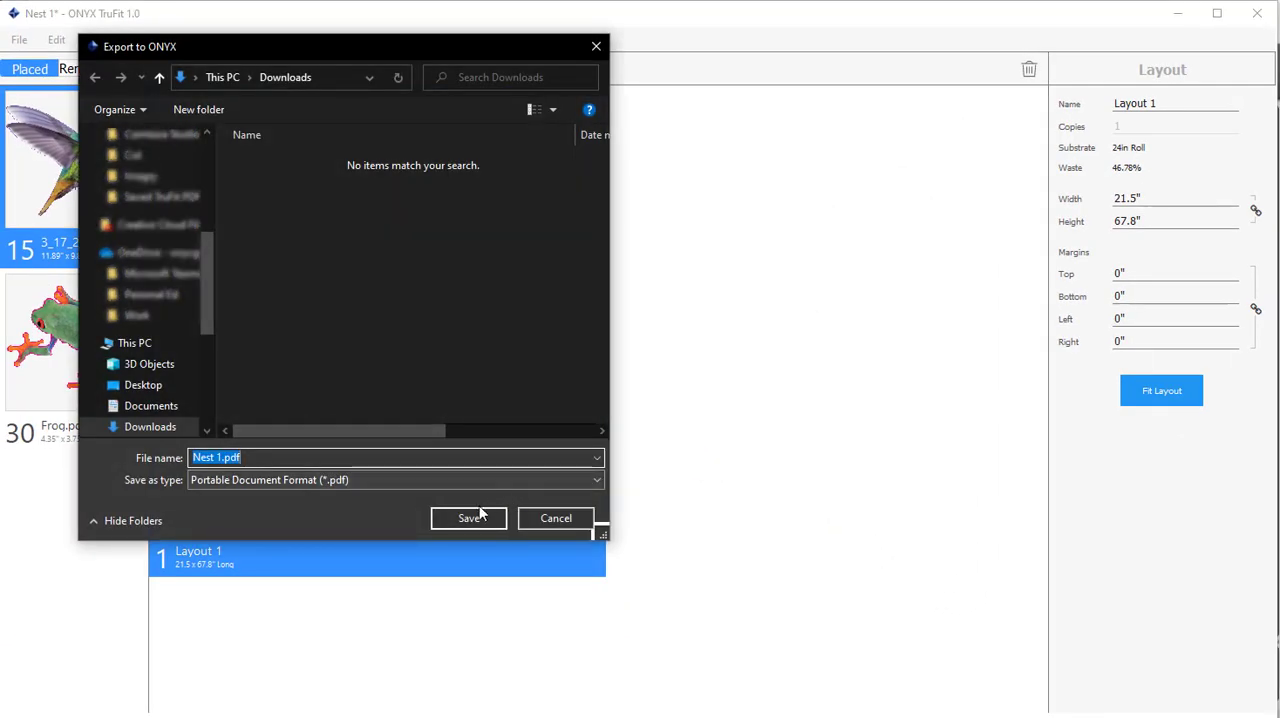
pyautogui.click(468, 518)
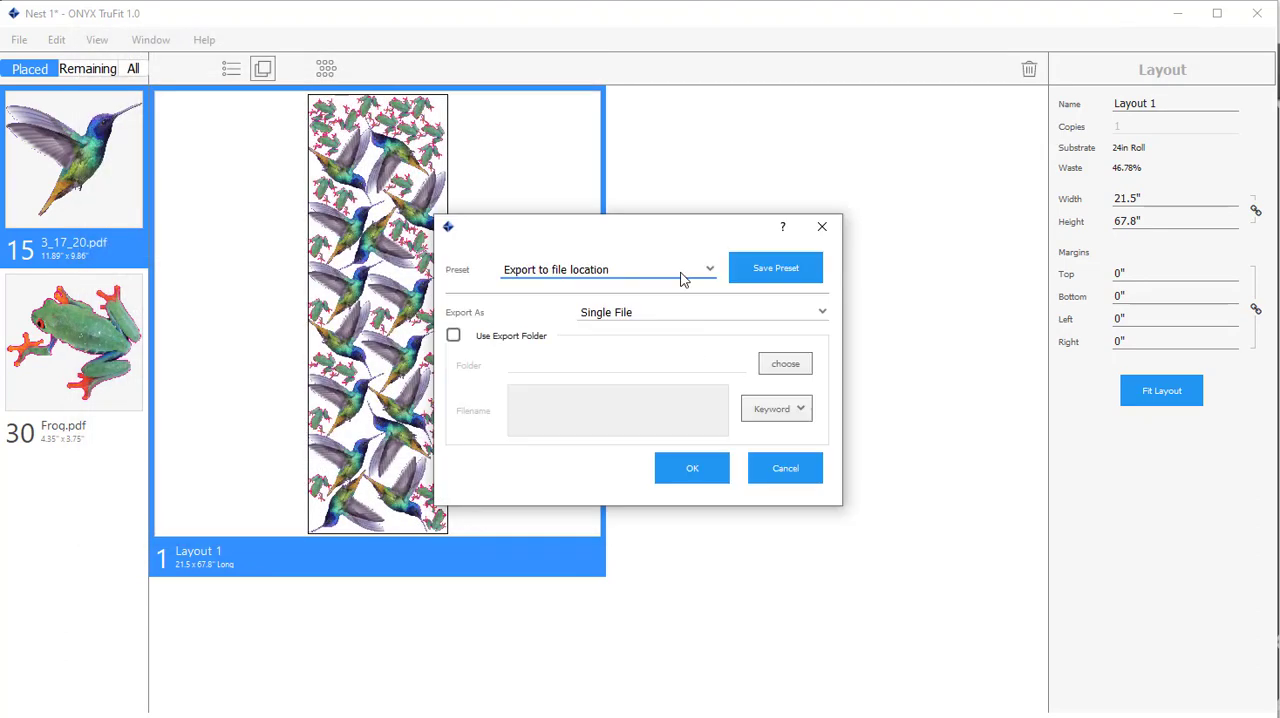
pyautogui.click(708, 269)
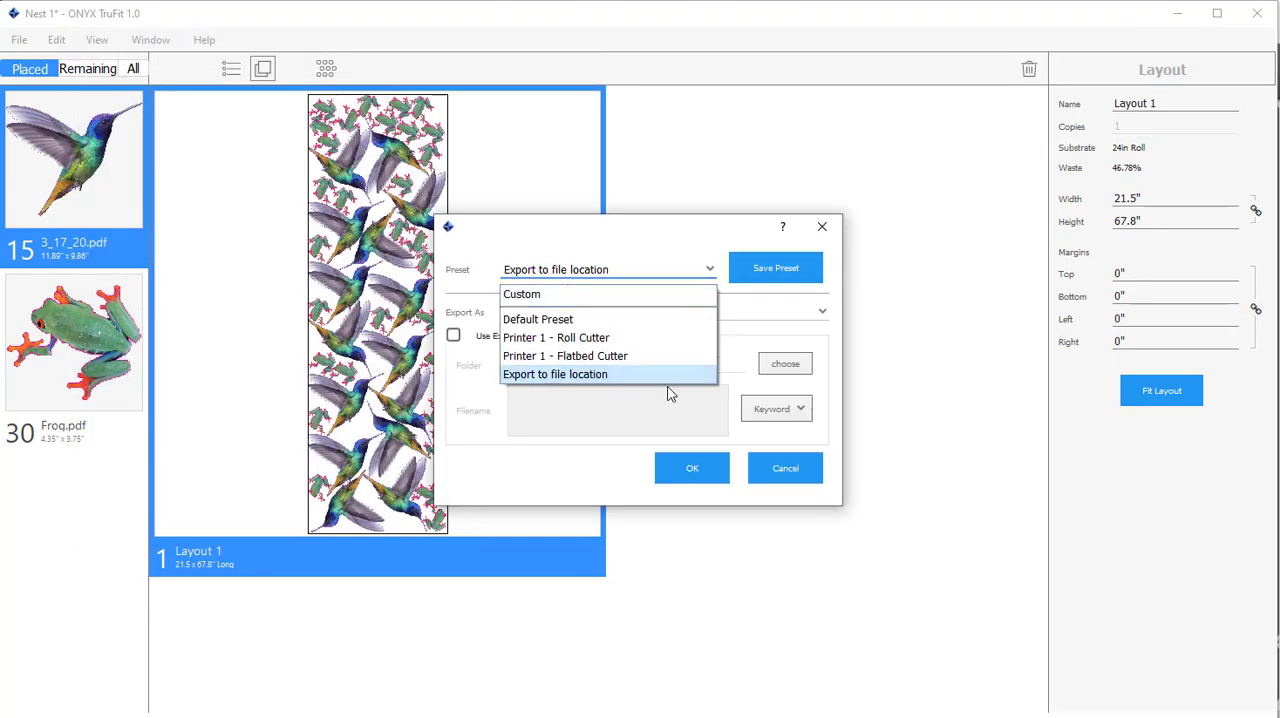
pyautogui.moveTo(557, 337)
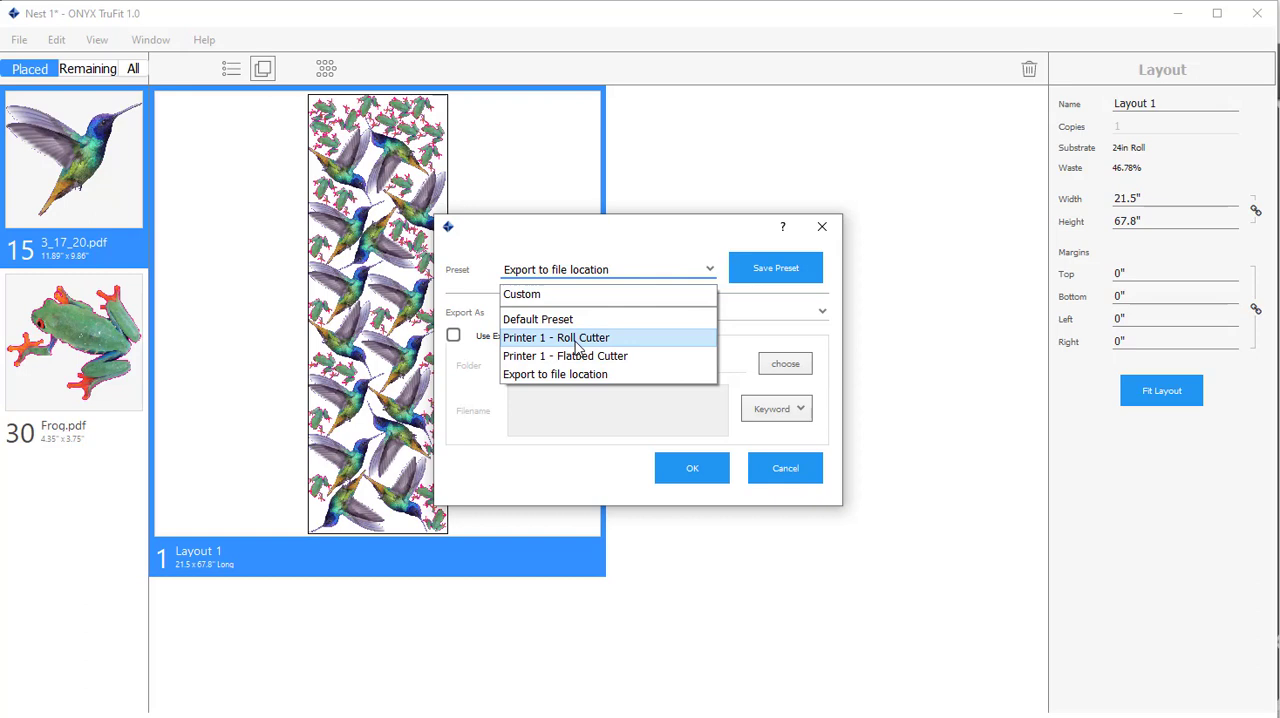
pyautogui.moveTo(628, 319)
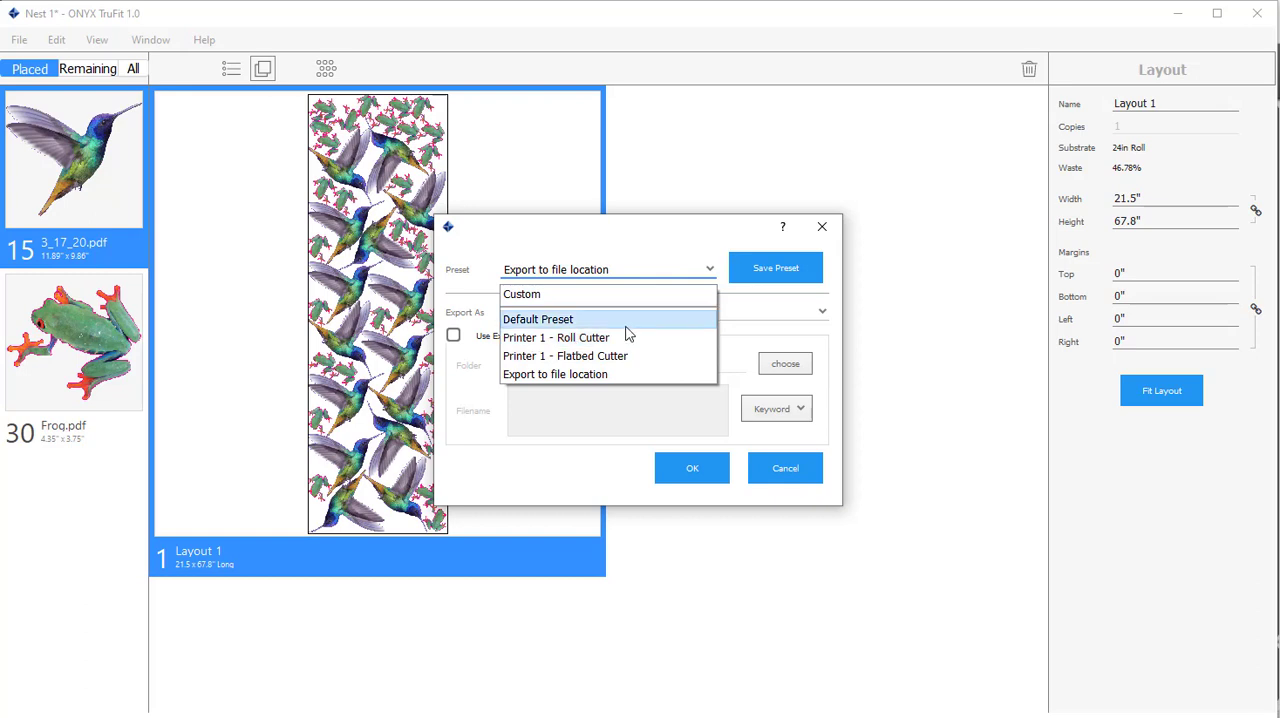
pyautogui.moveTo(654, 356)
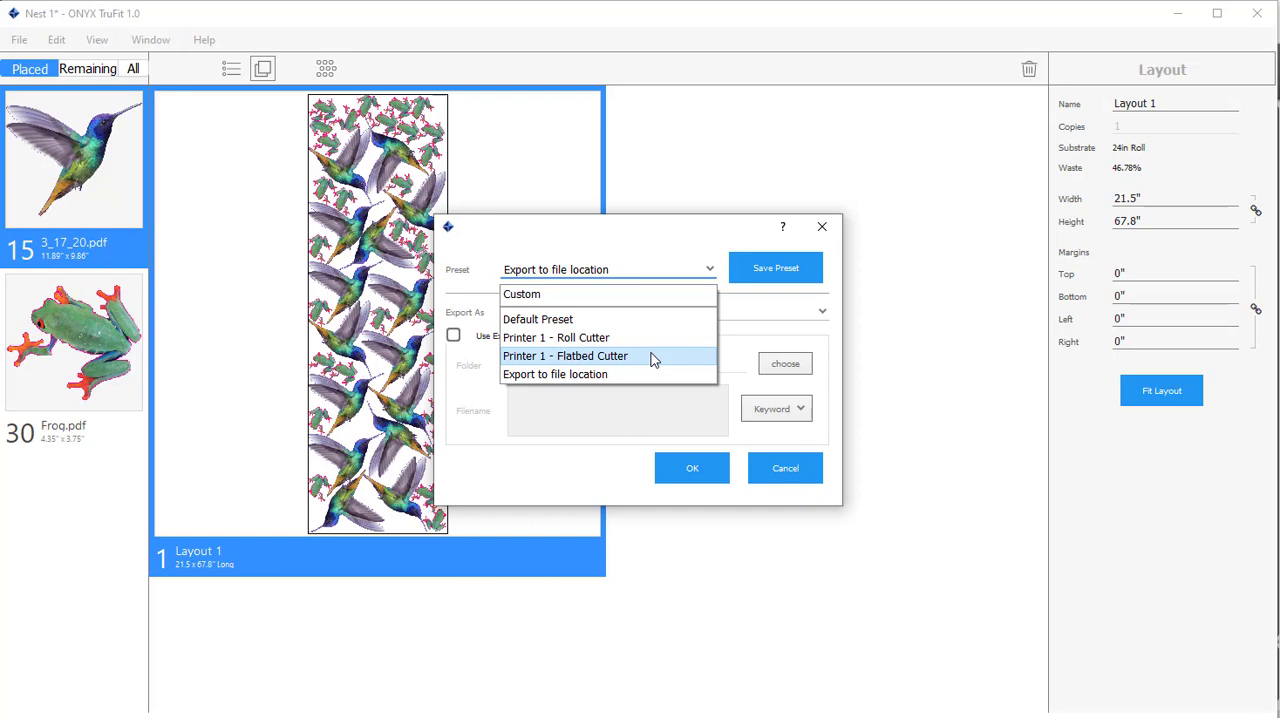
pyautogui.click(556, 337)
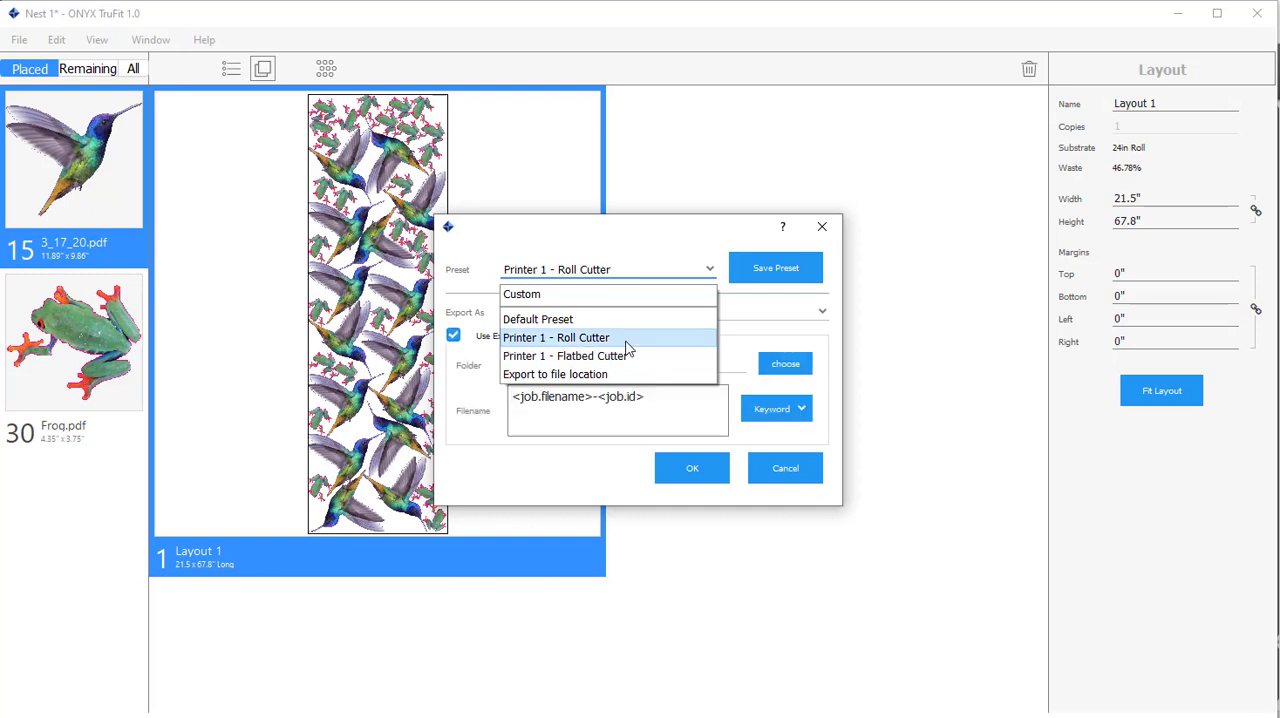
# Replace the filename keywords with 'my new file' and confirm the export.
pyautogui.click(556, 337)
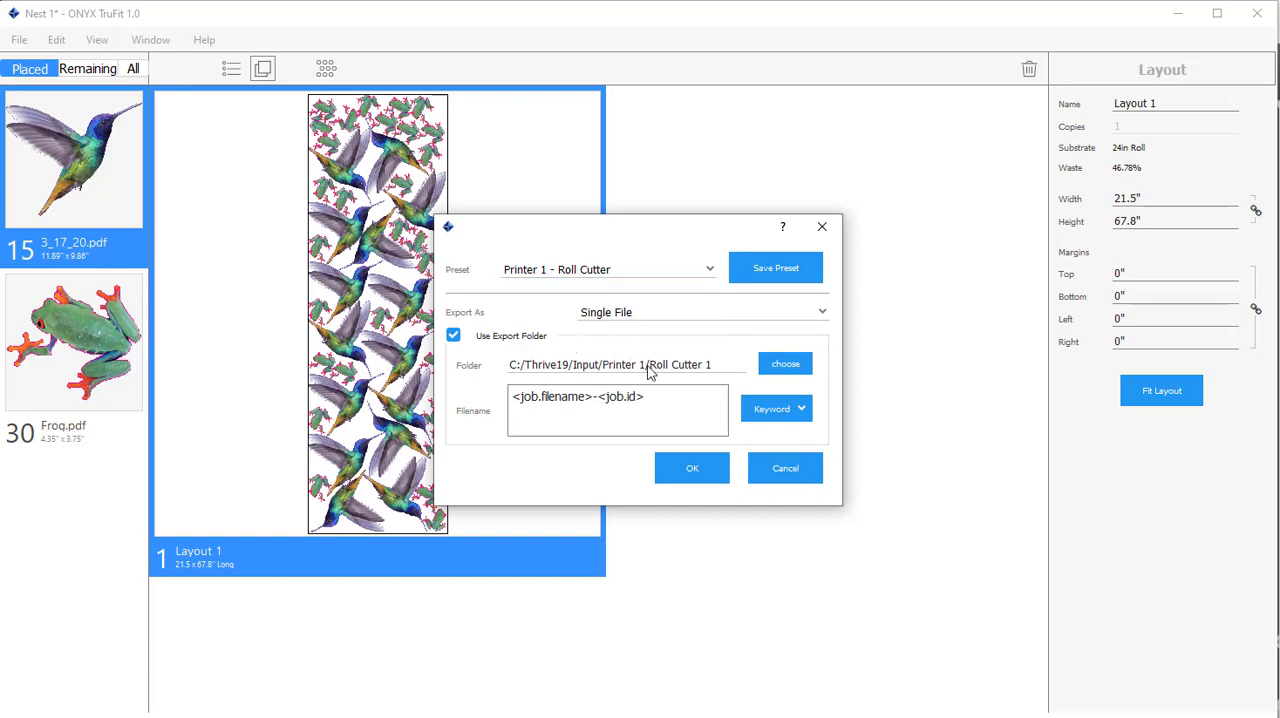
pyautogui.moveTo(720, 365)
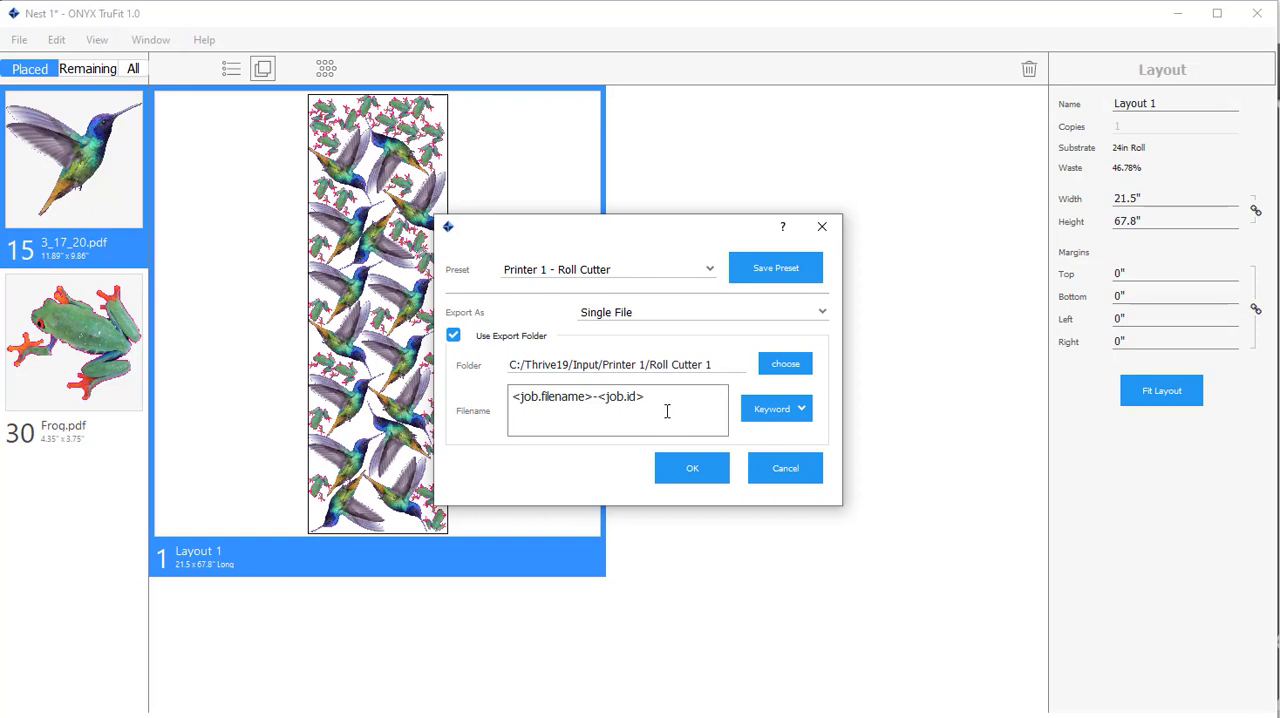
pyautogui.click(617, 410)
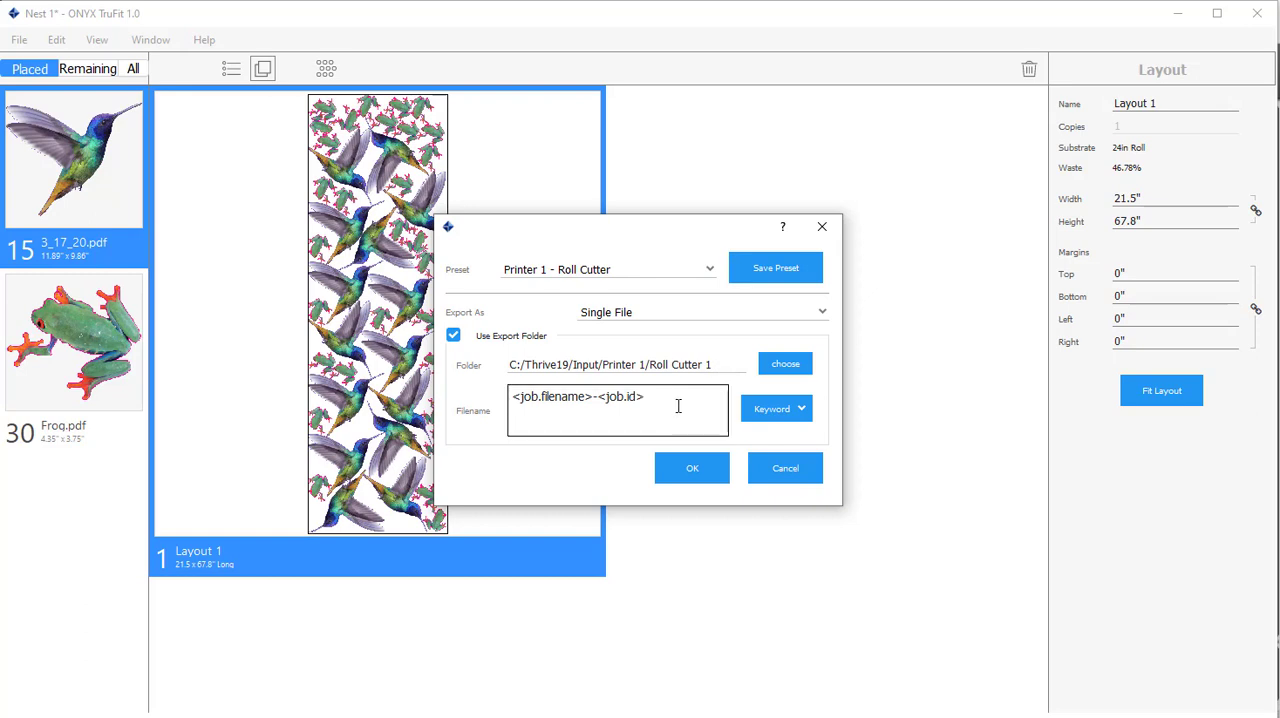
pyautogui.click(777, 408)
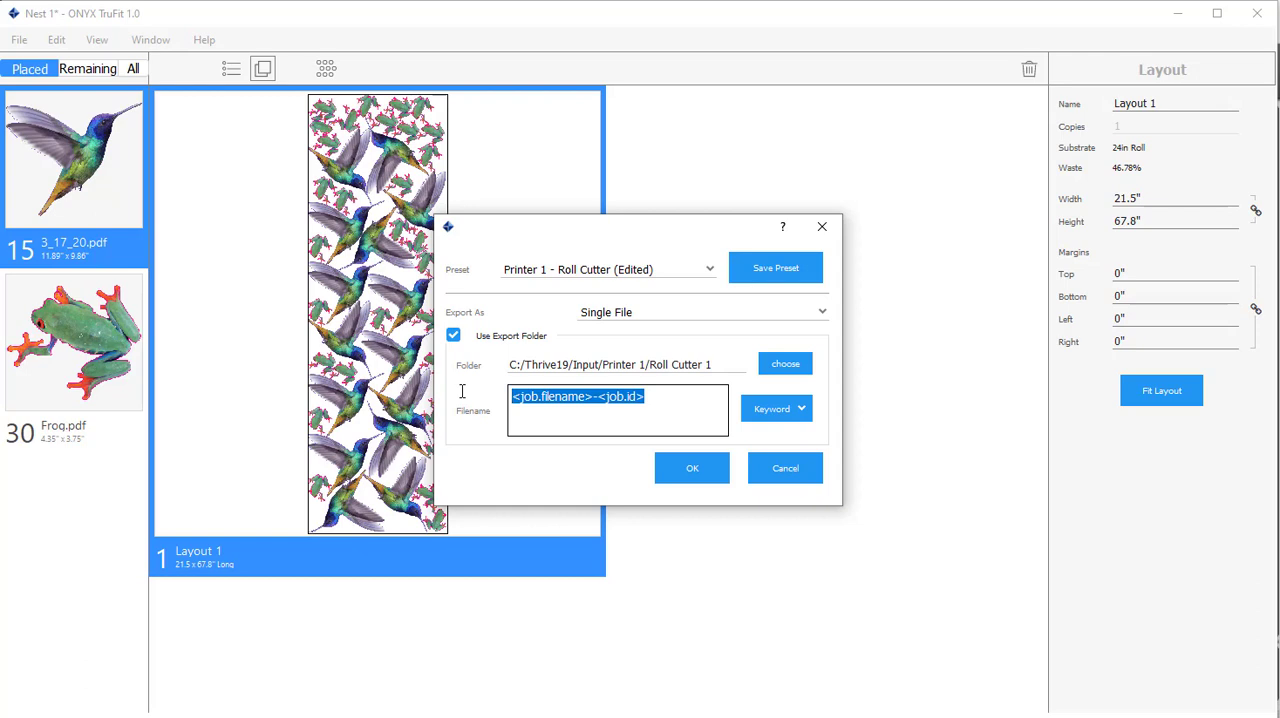
pyautogui.write('my new file')
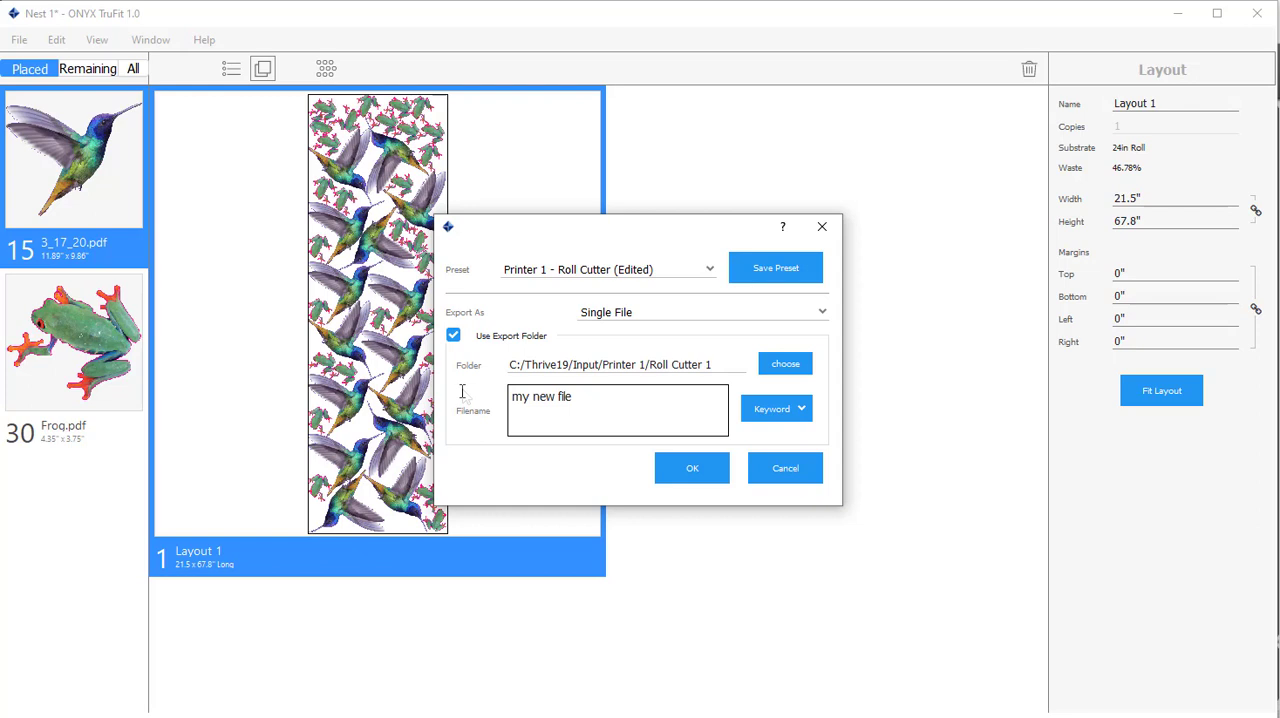
pyautogui.click(692, 468)
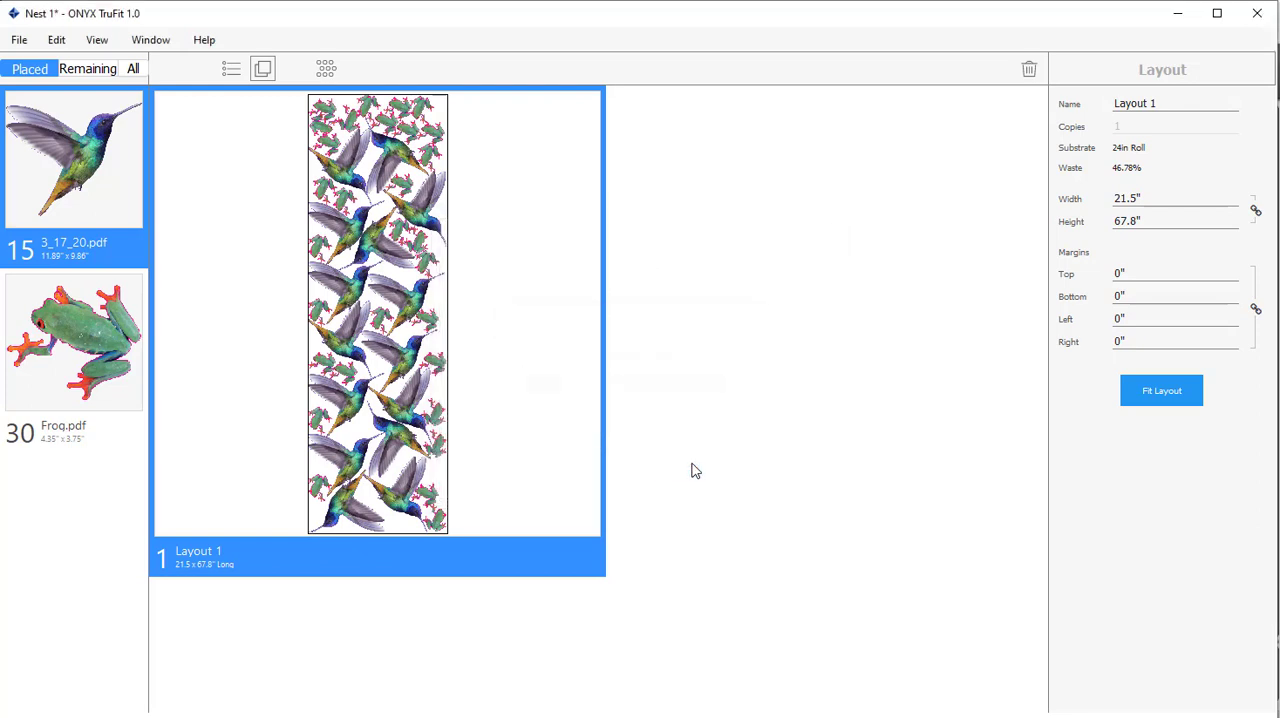